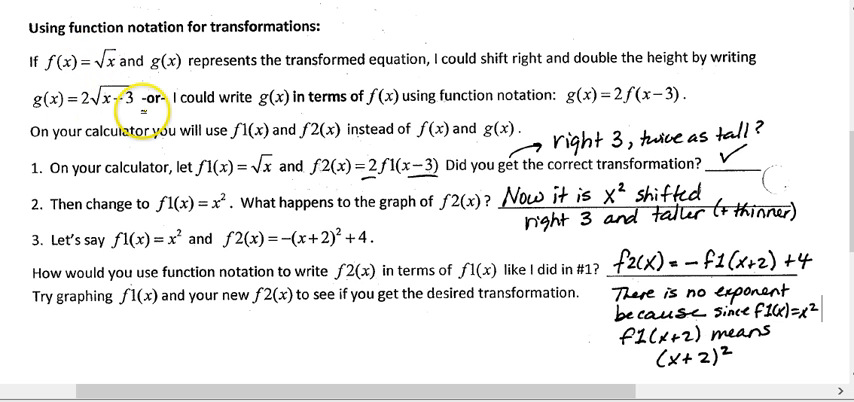
Graph f1(x)=√x and start f2 with the coefficient 3 from the keypad.
left_click(55, 64)
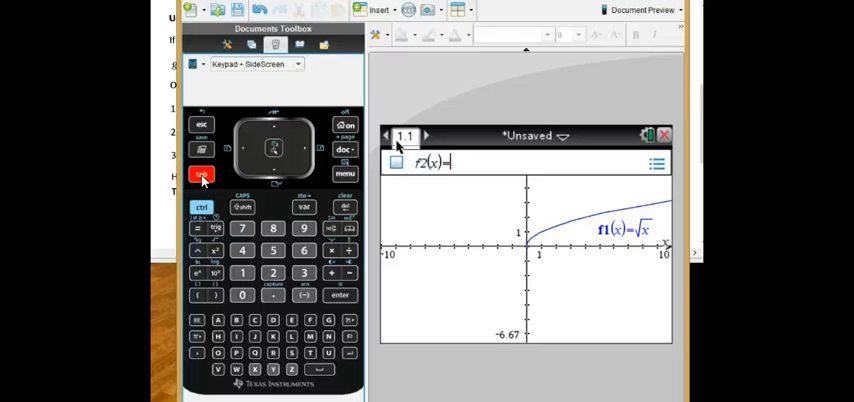
left_click(303, 272)
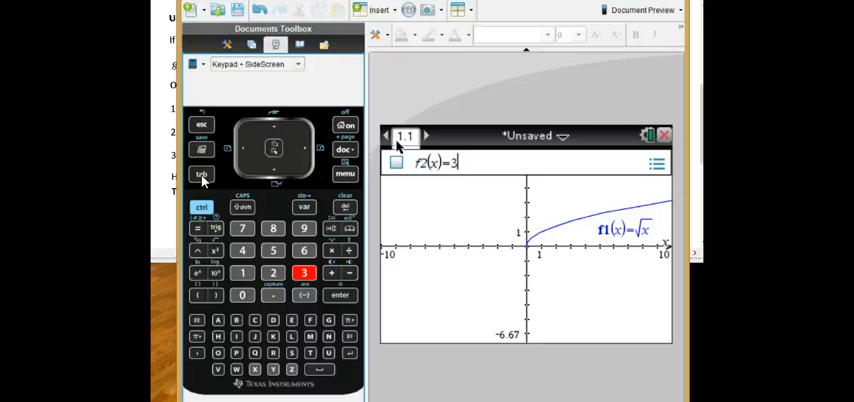
left_click(200, 208)
type("√x")
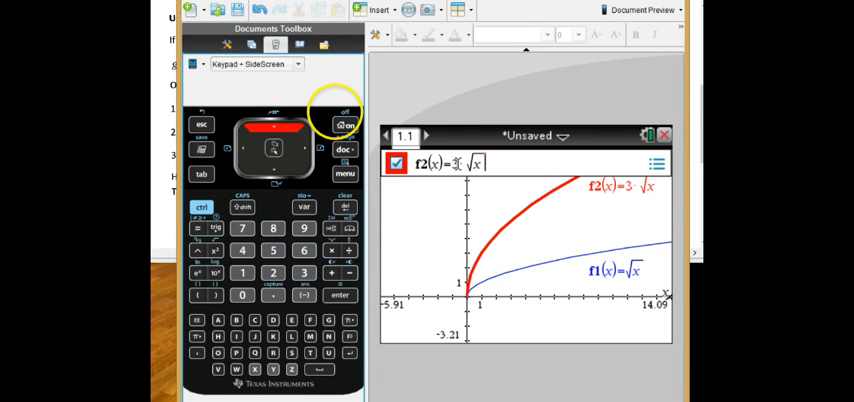
Replace f2's coefficient 3 with 2, apply it, and return into f2's expression.
left_click(272, 273)
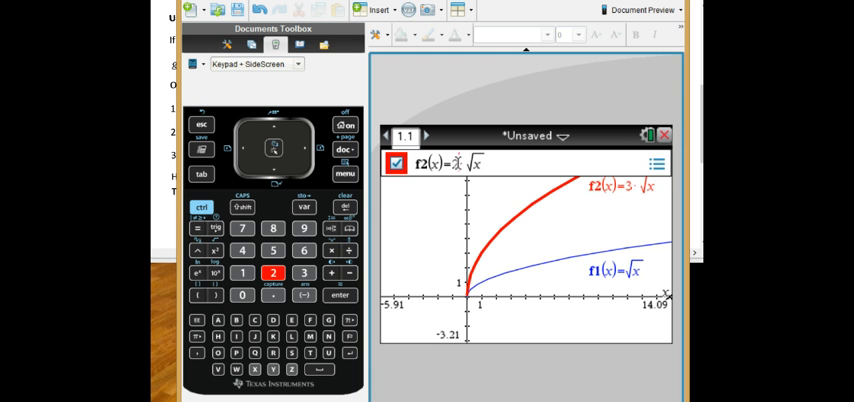
left_click(241, 227)
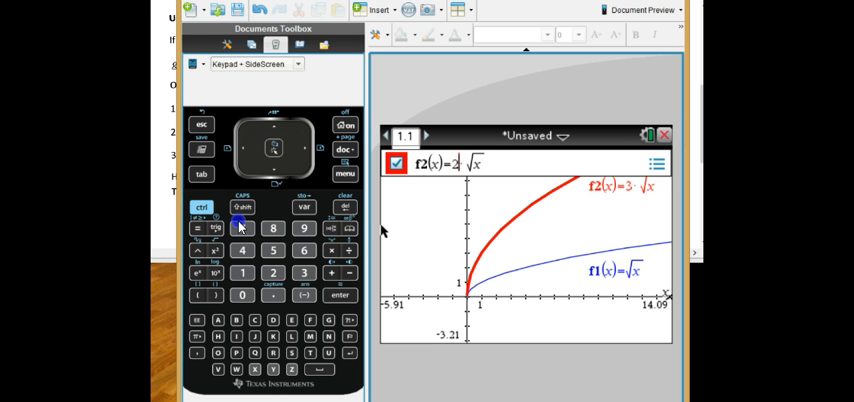
left_click(341, 294)
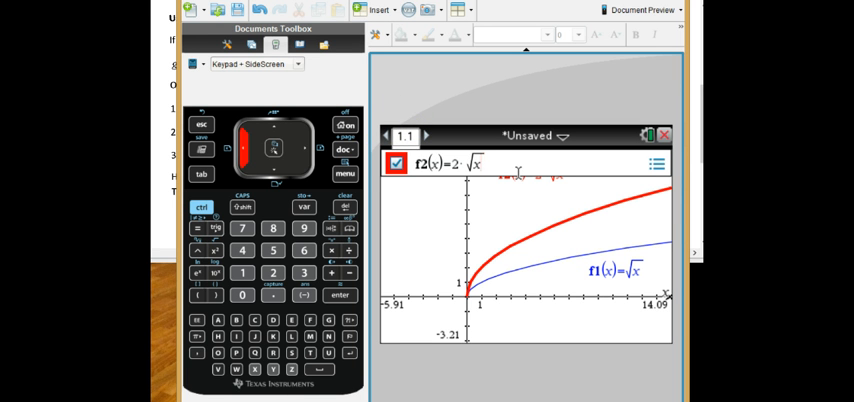
left_click(340, 295)
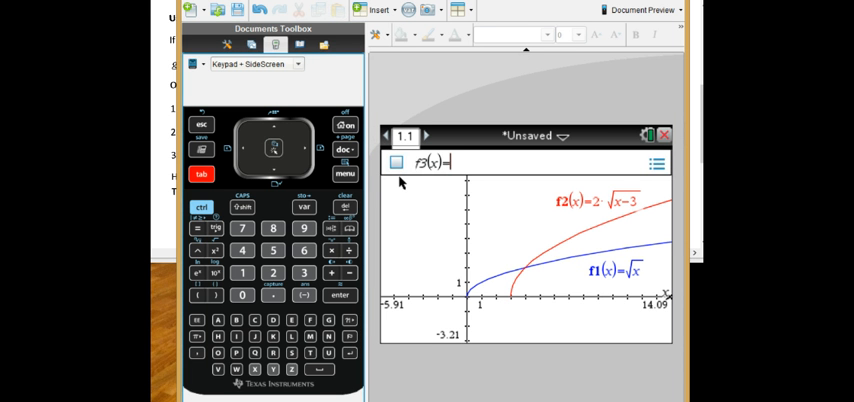
Define f3(x)=2·f1(x−3) on the keypad so it overlaps f2.
left_click(200, 173)
type("f1")
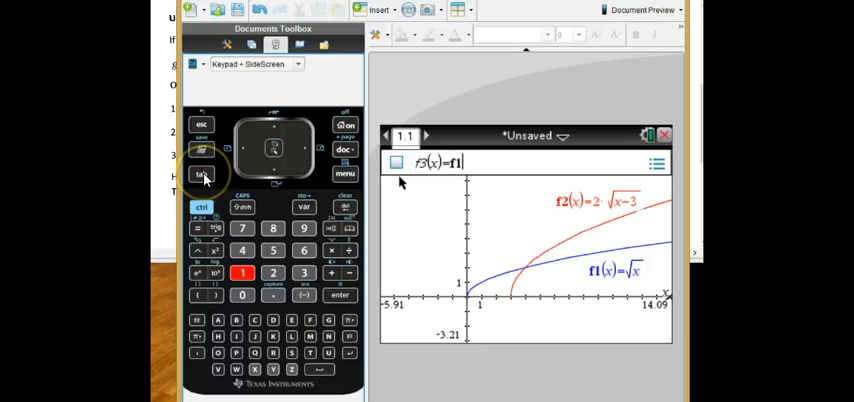
left_click(344, 207)
type("2·")
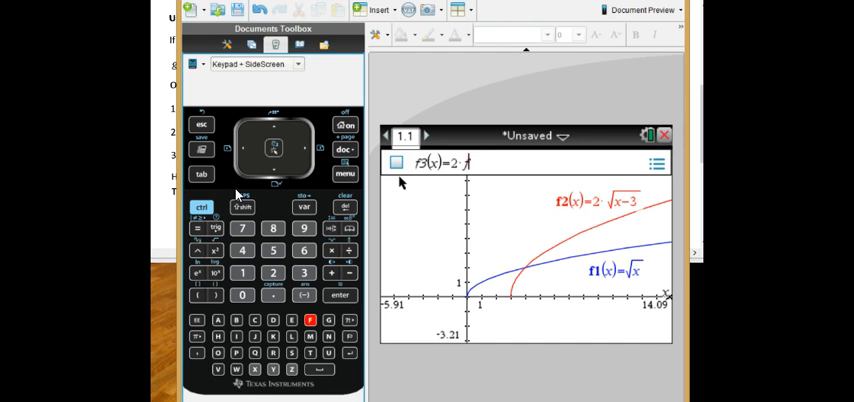
left_click(197, 295)
type("1(x−3)")
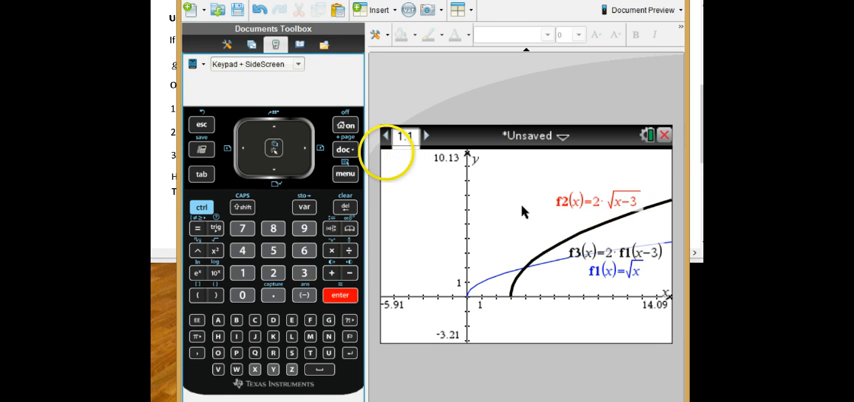
mouse_move(660, 218)
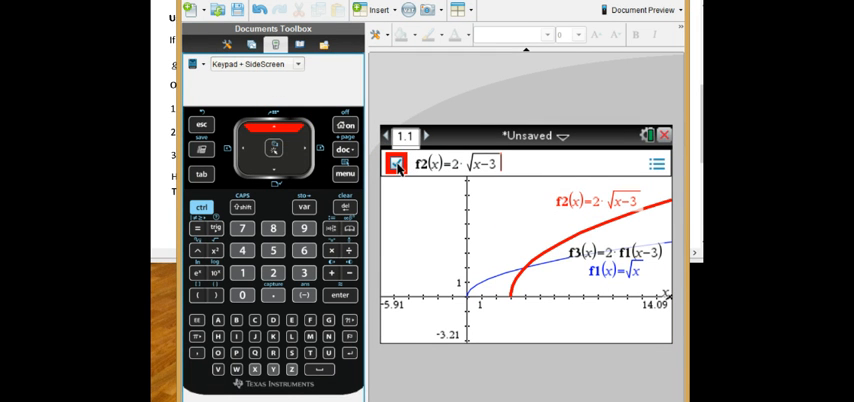
Uncheck f2's checkbox to hide its curve, leaving f1 and f3 visible.
left_click(395, 164)
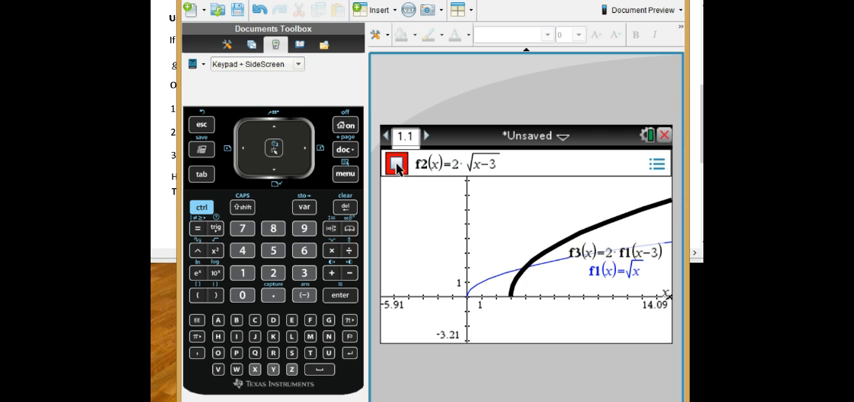
left_click(398, 168)
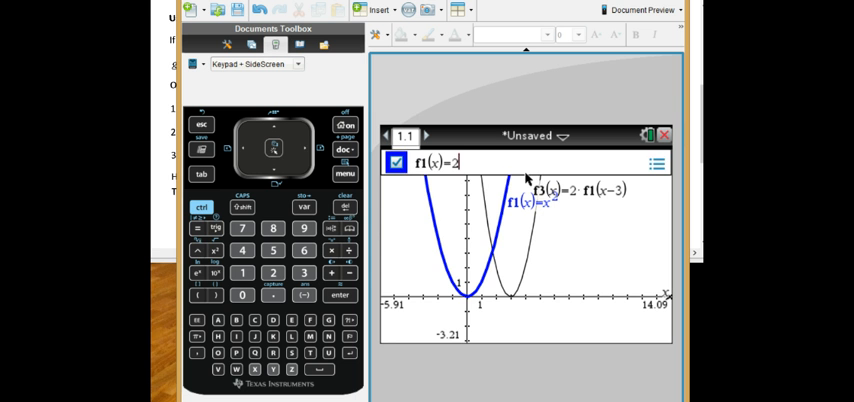
Raise 2 to the power x so f1(x)=2^x.
left_click(340, 295)
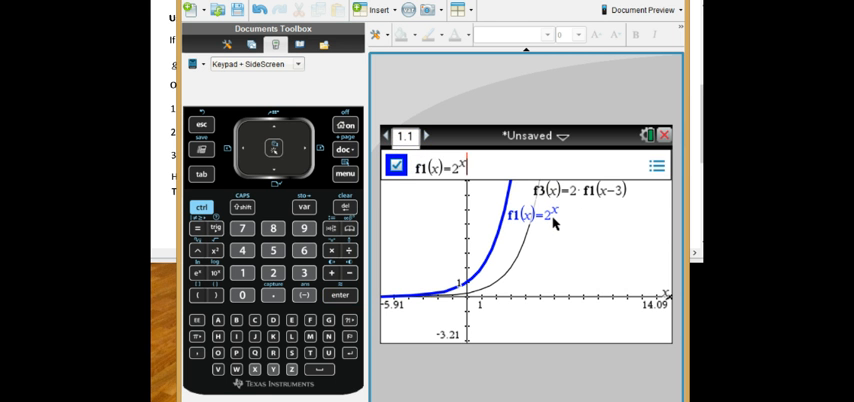
mouse_move(553, 229)
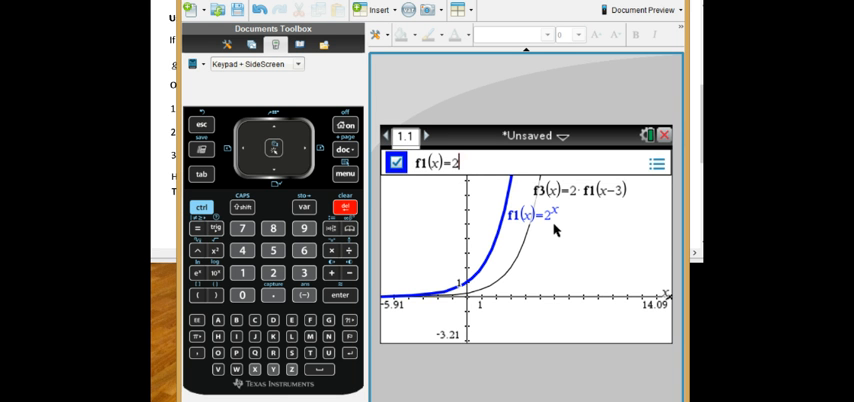
Erase f1's 2^x expression and begin a new definition with 1.
key("backspace")
type("1")
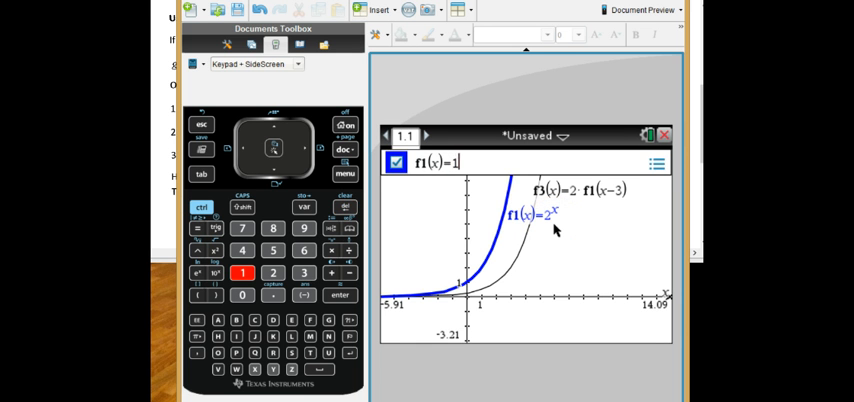
left_click(340, 295)
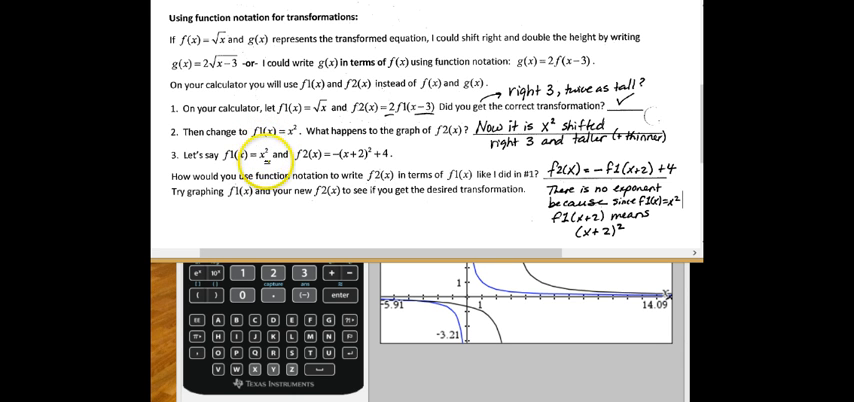
mouse_move(365, 160)
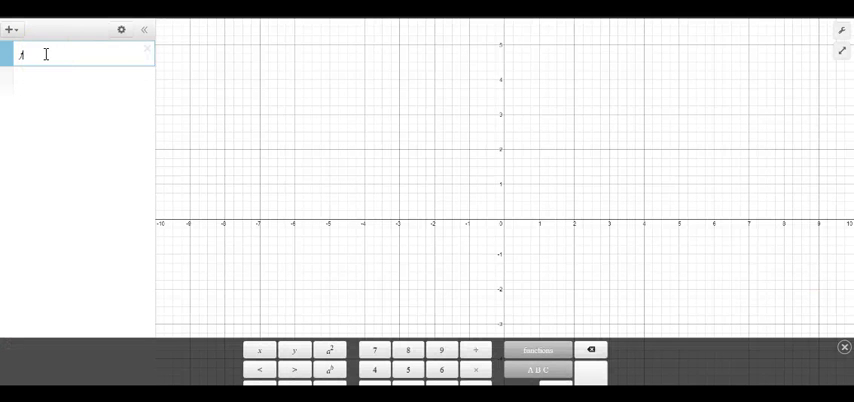
Type f(x)=√x in the first Desmos expression line.
type("f(x)=√x")
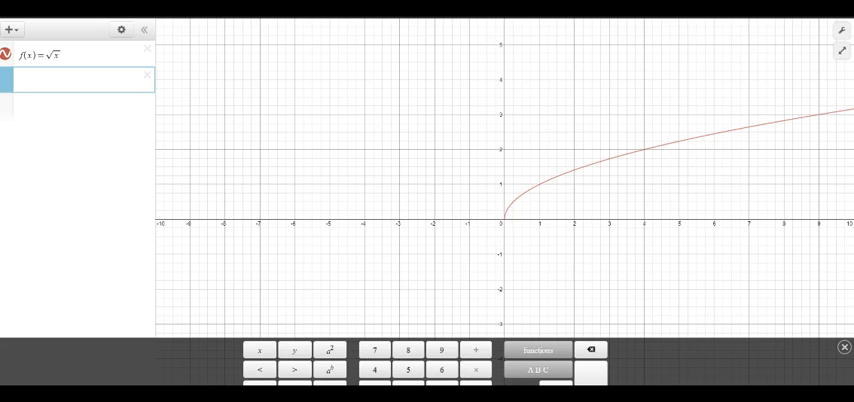
Enter g(x)=2f(x−3) in the second expression line.
type("g(x)=")
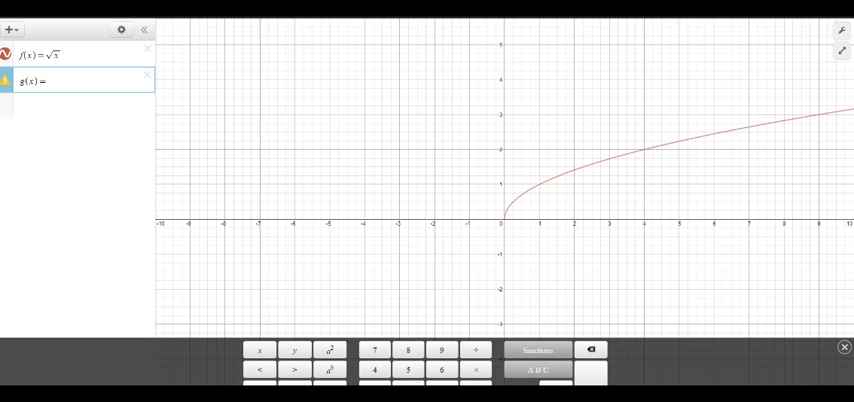
type("f")
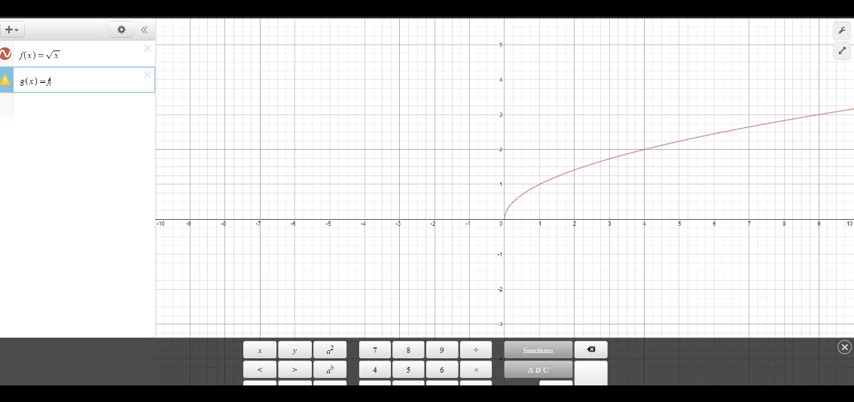
type("(")
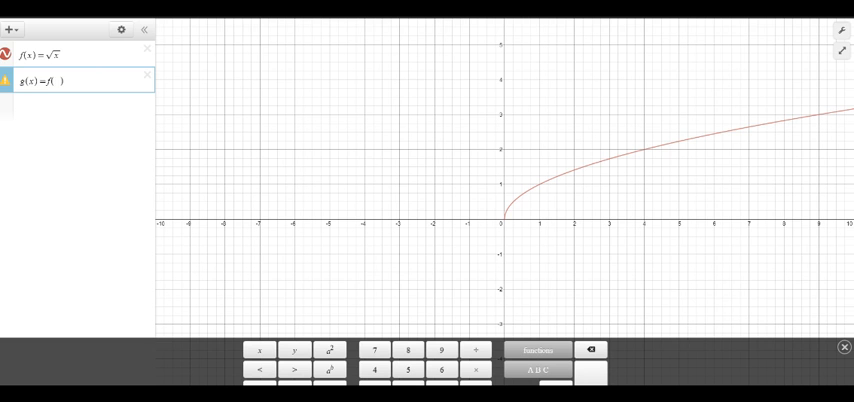
type("x-")
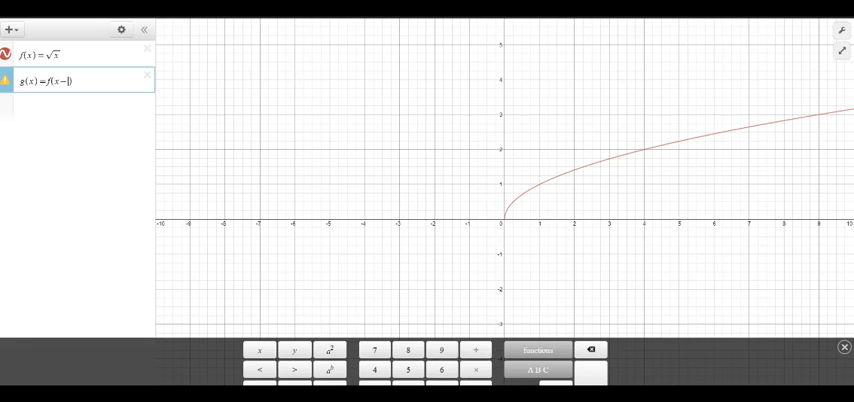
type("3")
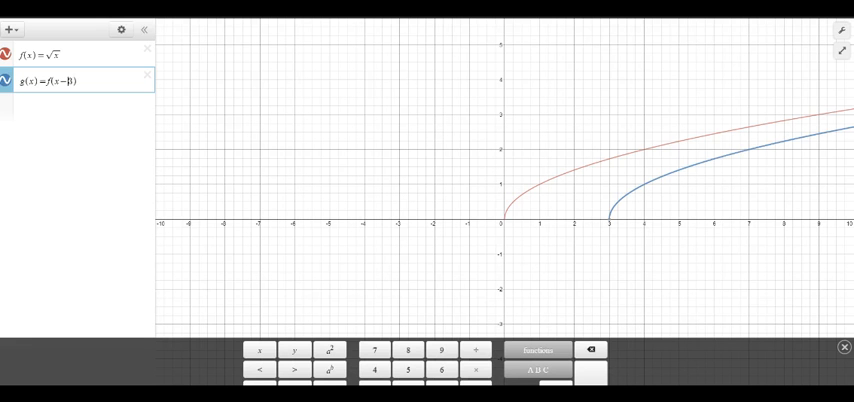
type("3")
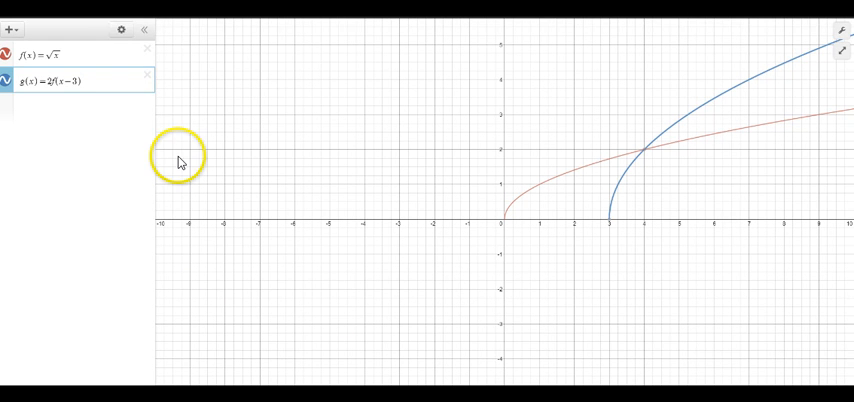
Add h(x)=f(x)−1 as a third expression and confirm it.
left_click(80, 81)
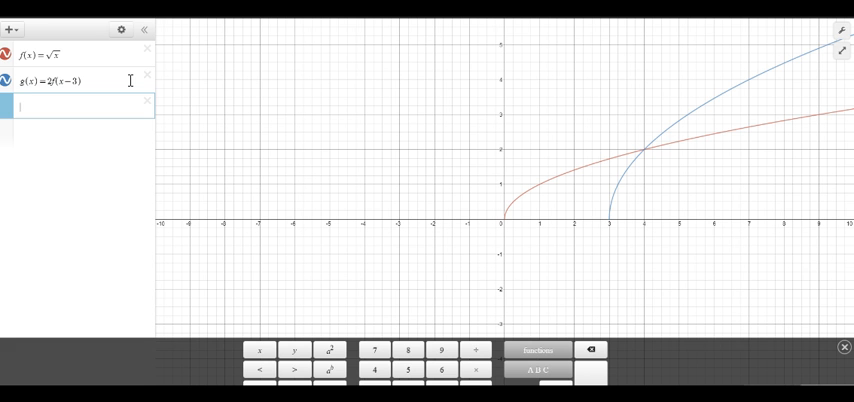
type("h")
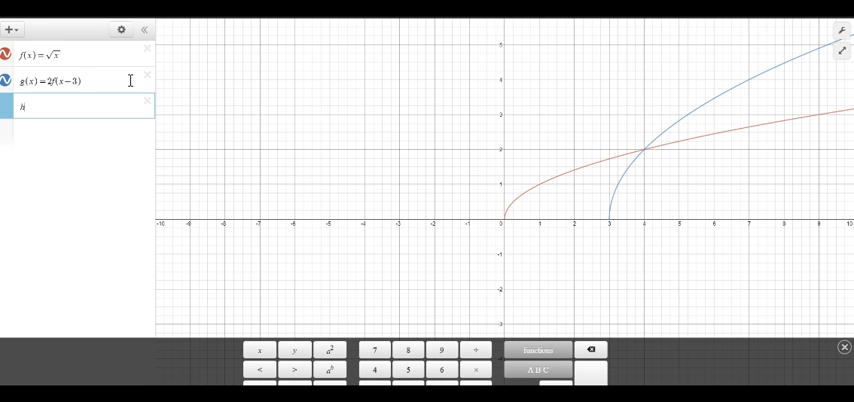
type("(x) =")
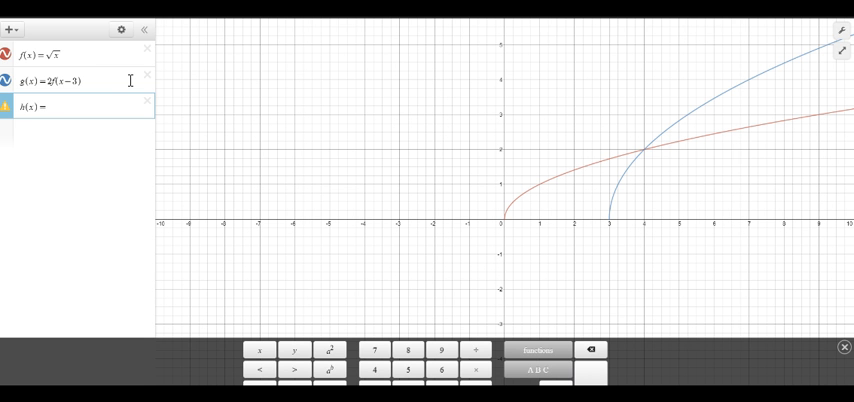
type("f(x)")
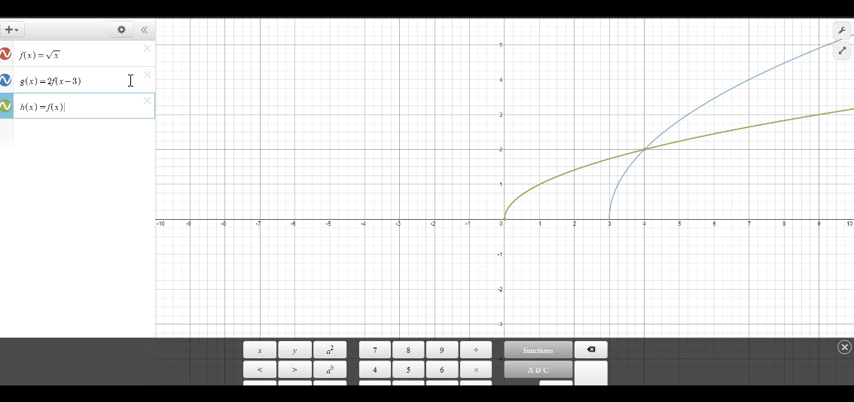
type("-")
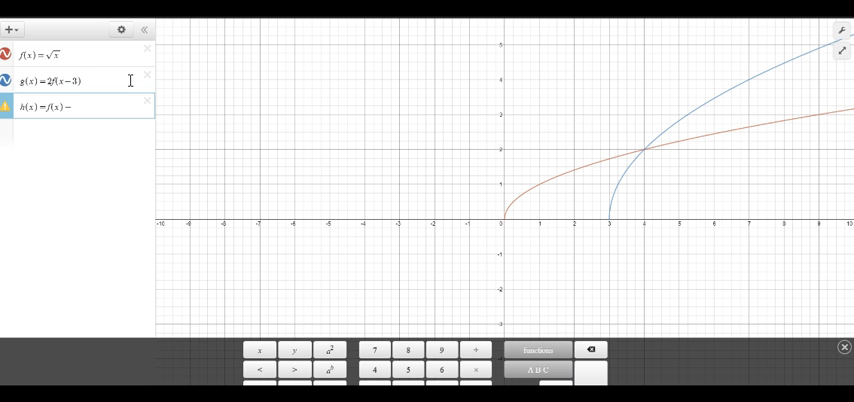
type("1")
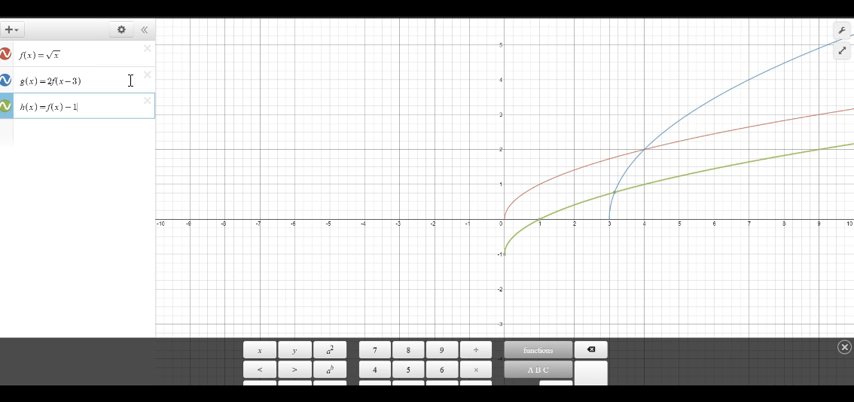
key("Enter")
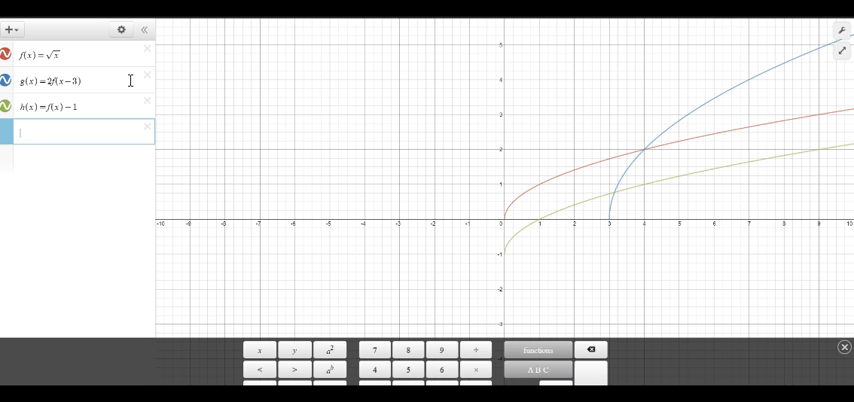
Type h(x)=√x−1 in the fourth line to compare with f(x)−1.
type("h(x) =")
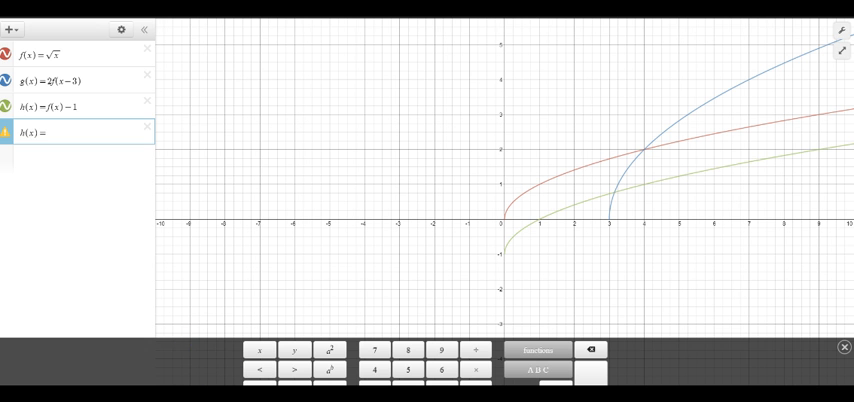
type("√x")
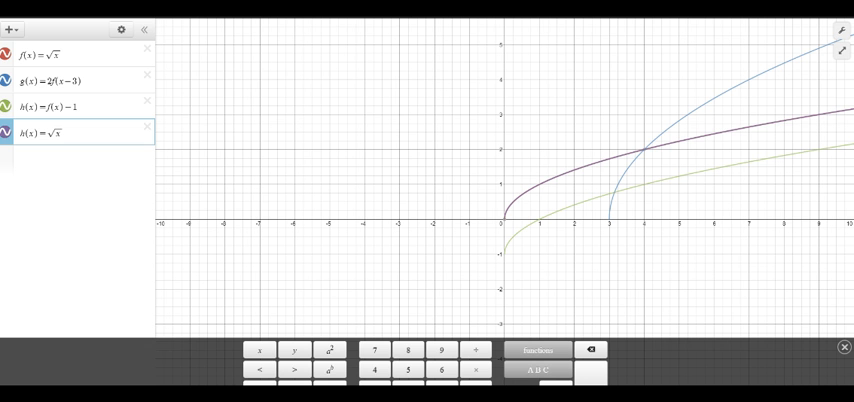
type("-1")
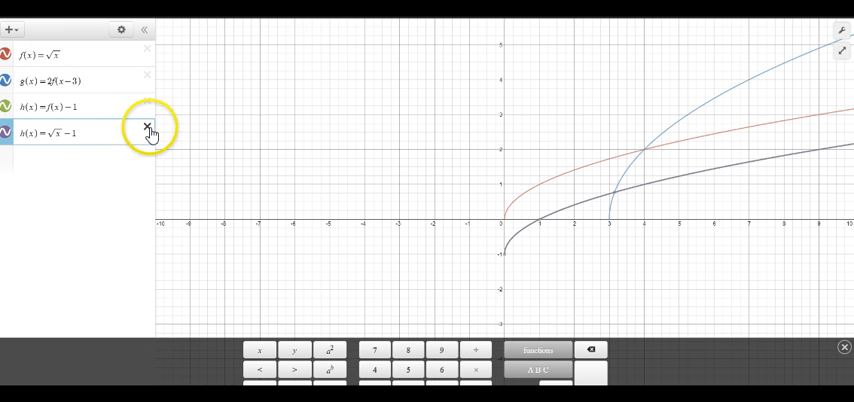
Delete the duplicate h(x)=√x−1 expression and redefine f(x) as x³ instead of √x.
left_click(147, 131)
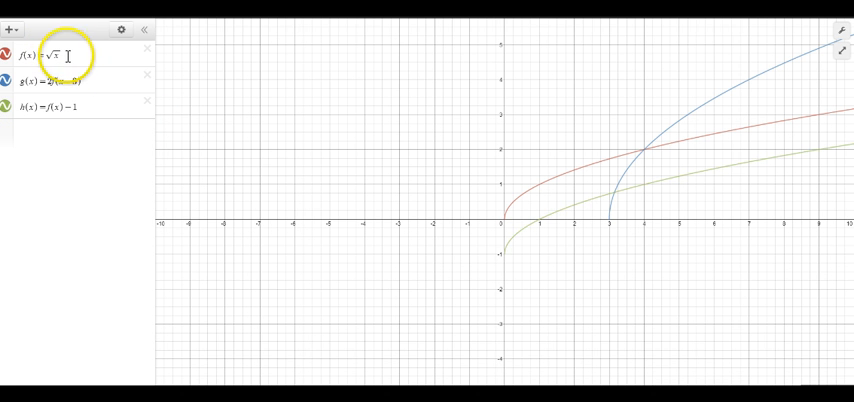
left_click(55, 54)
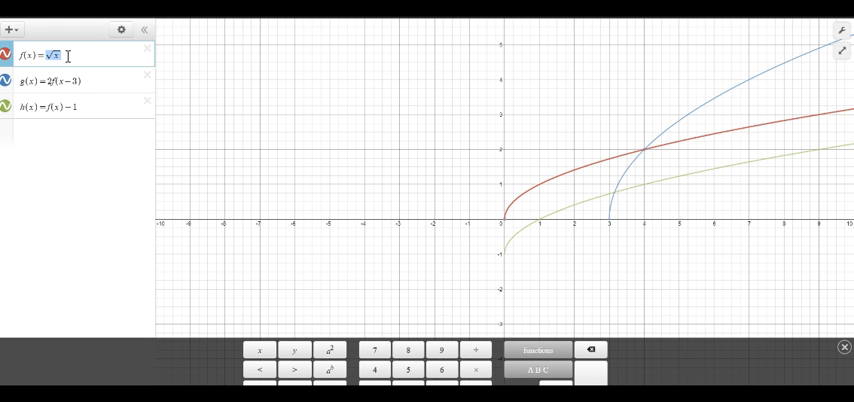
type("x")
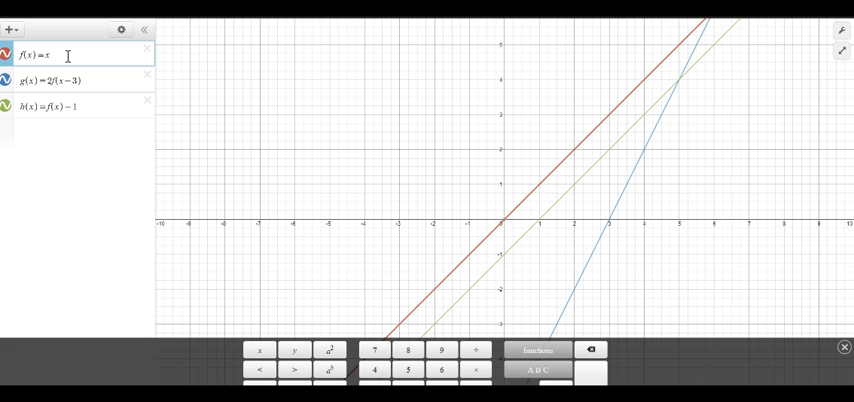
type("9")
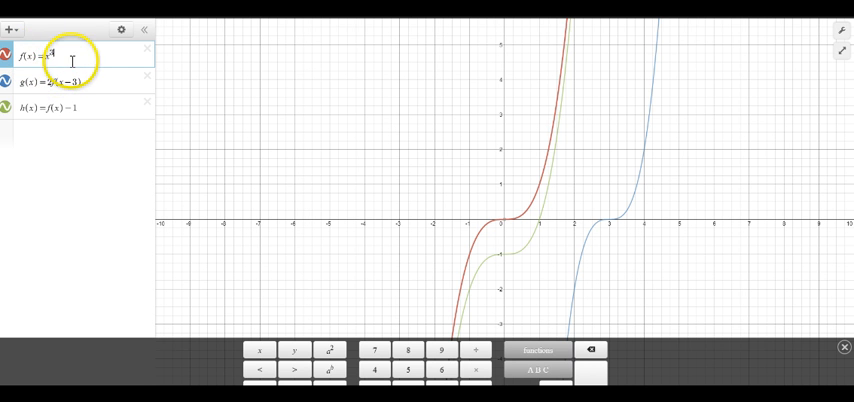
left_click(60, 108)
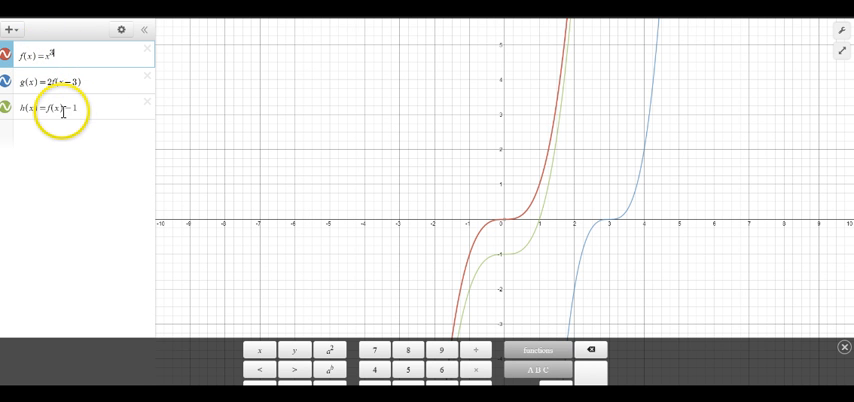